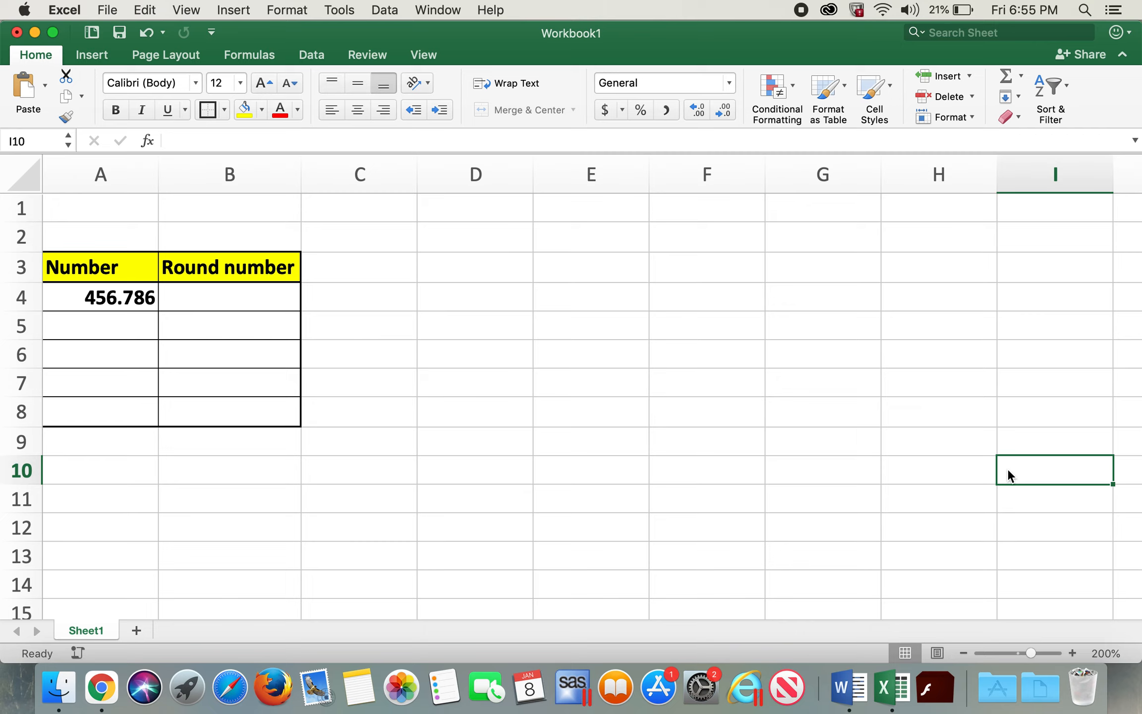
mouse_move(430, 431)
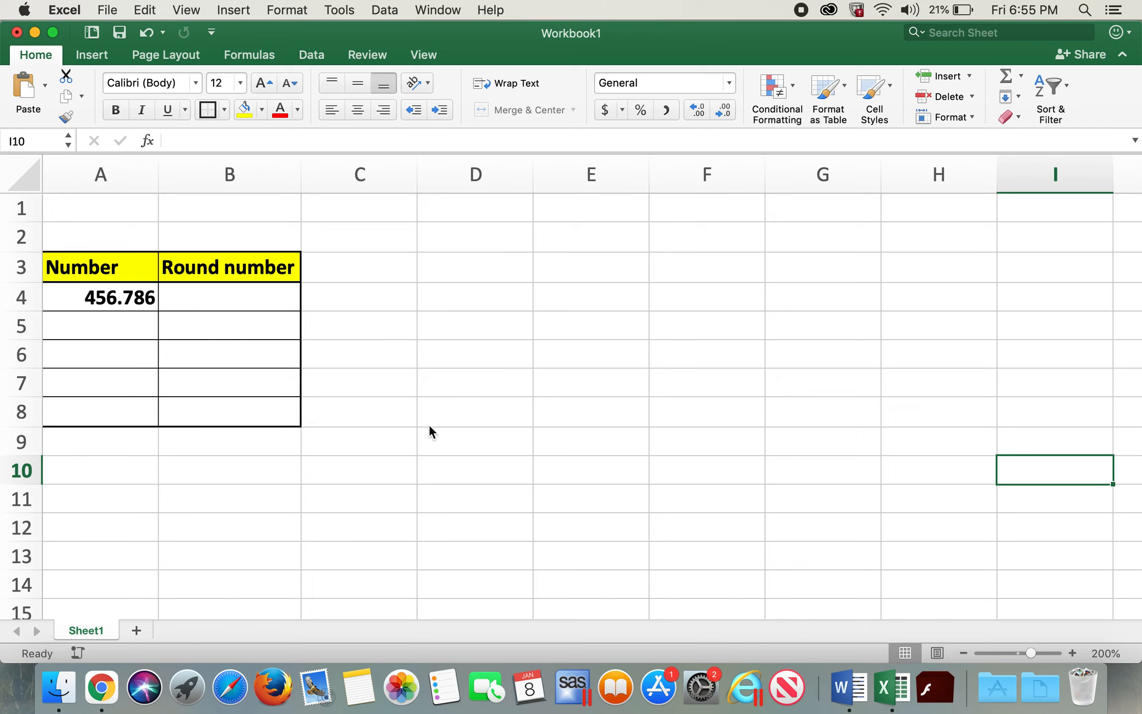
Enter =ROUND(A4,2) in B4 so 456.786 rounds to 456.79.
click(100, 296)
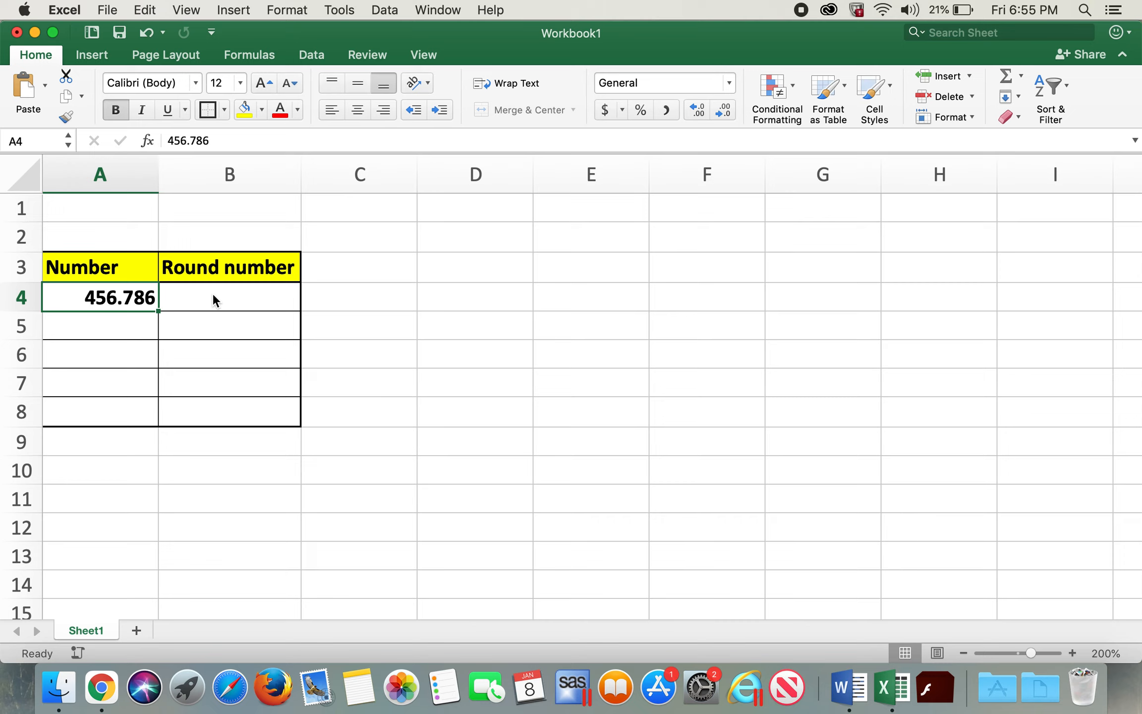
click(229, 298)
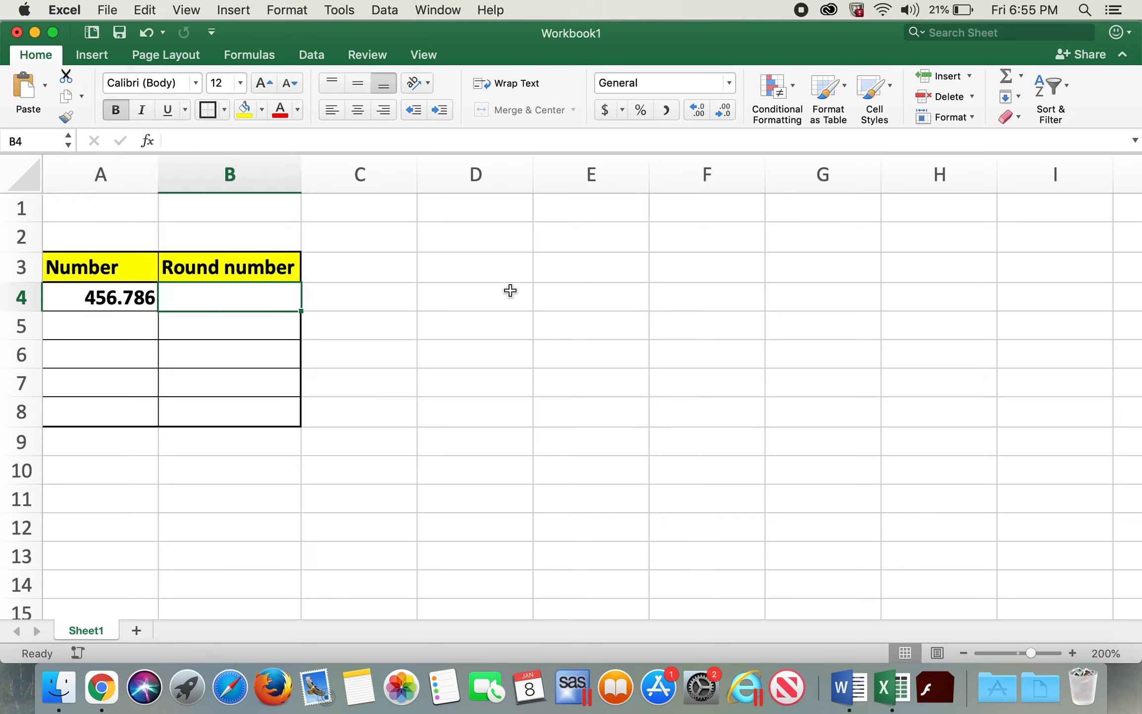
text(=rou)
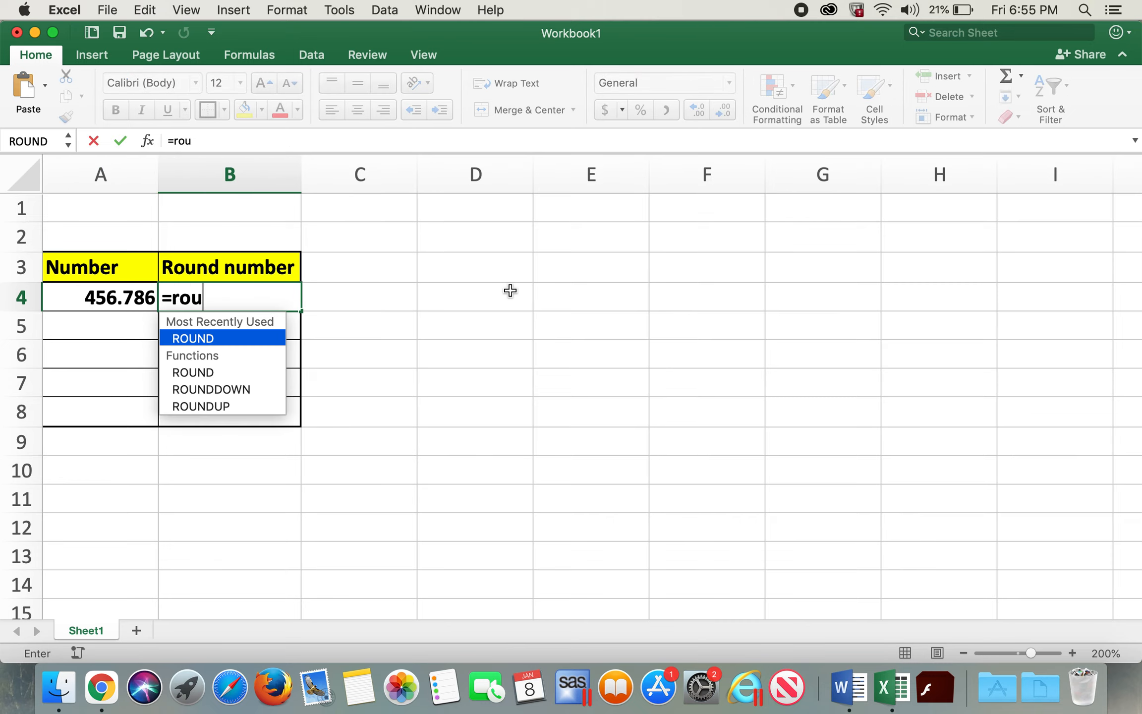
text(nd()
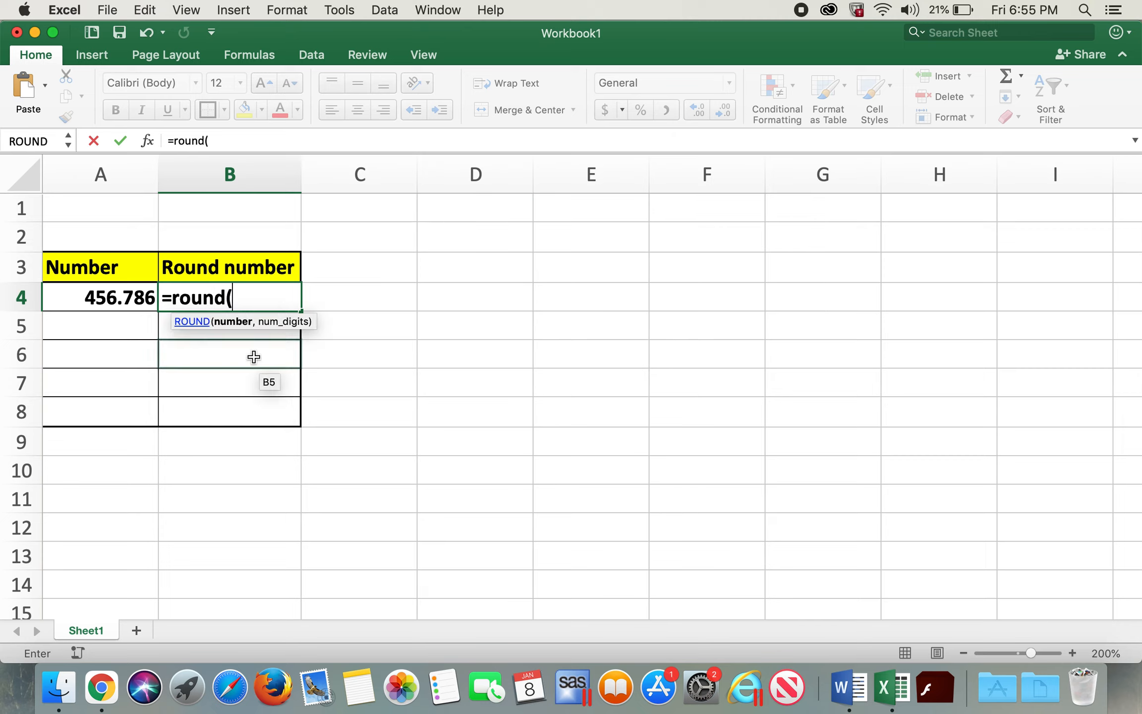
mouse_move(236, 306)
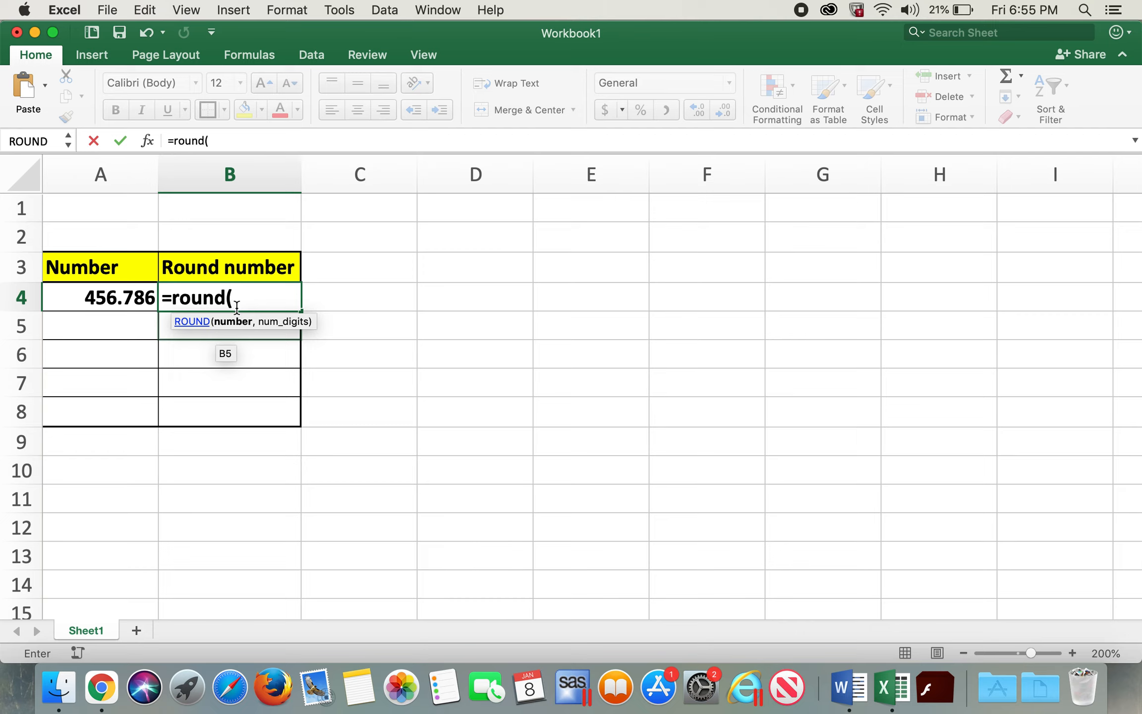
mouse_move(243, 330)
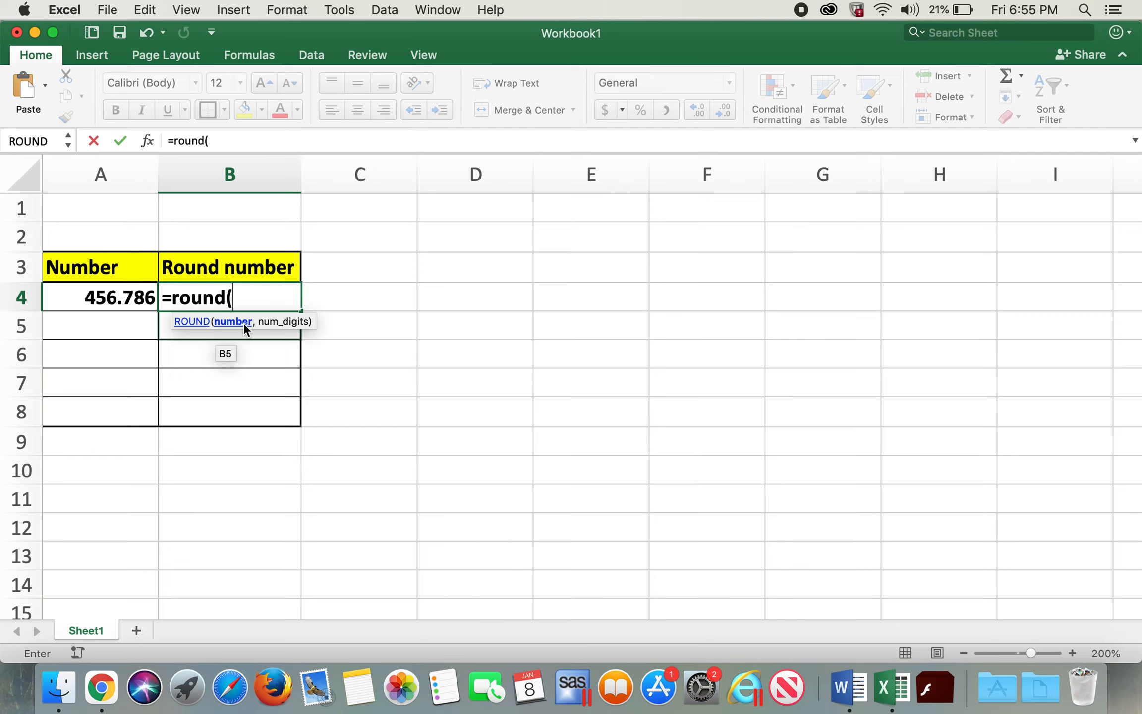
mouse_move(247, 331)
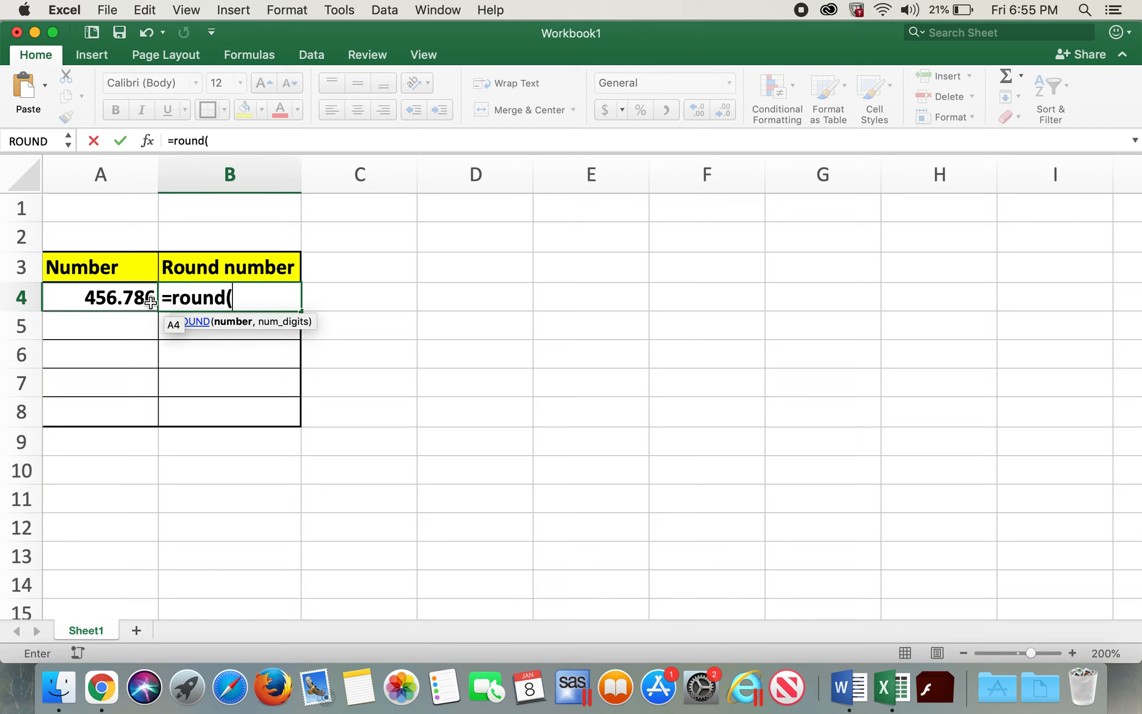
mouse_move(253, 326)
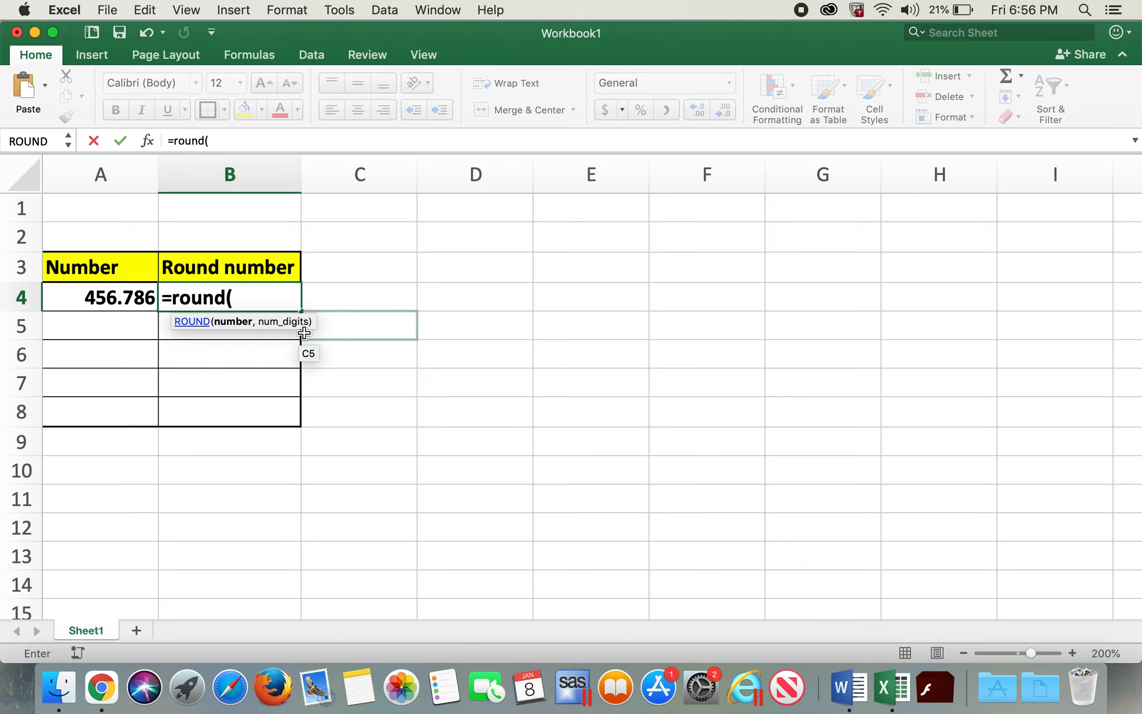
mouse_move(254, 361)
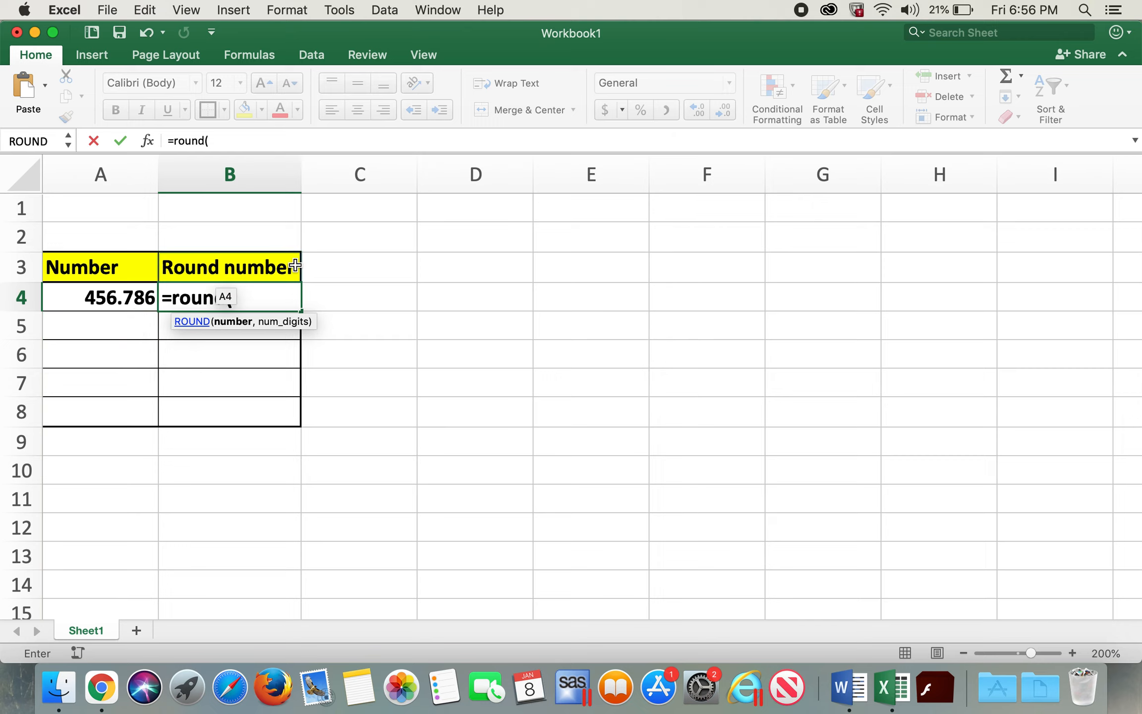
mouse_move(115, 297)
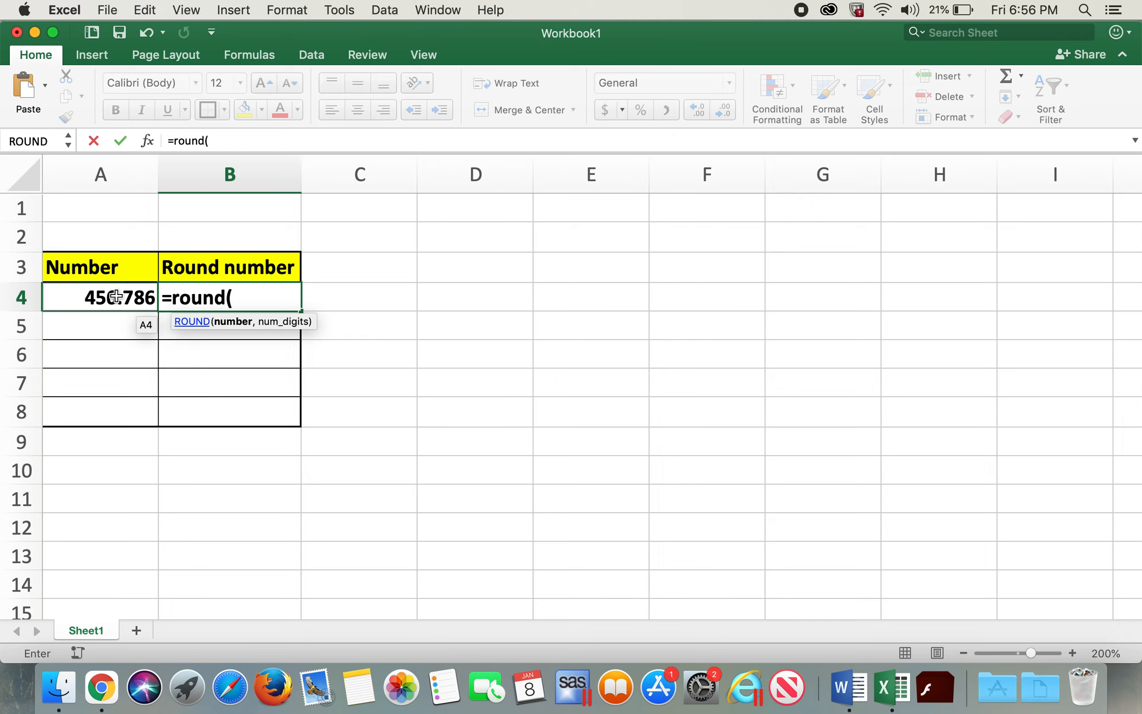
click(100, 297)
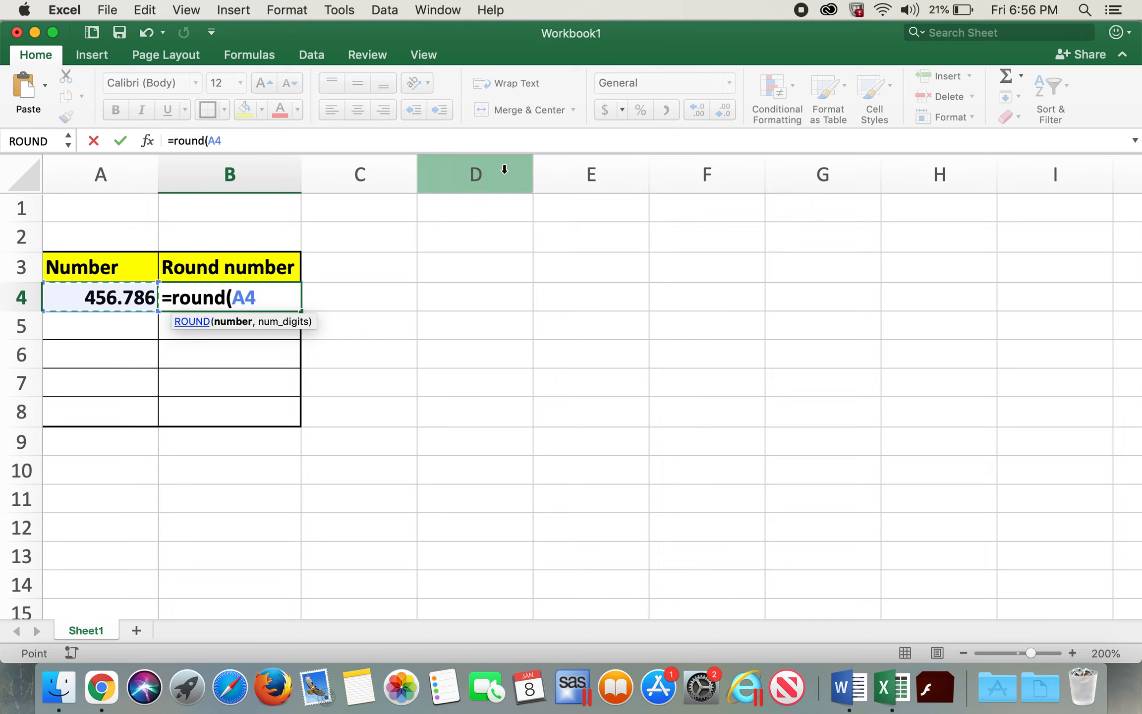
text(,2)
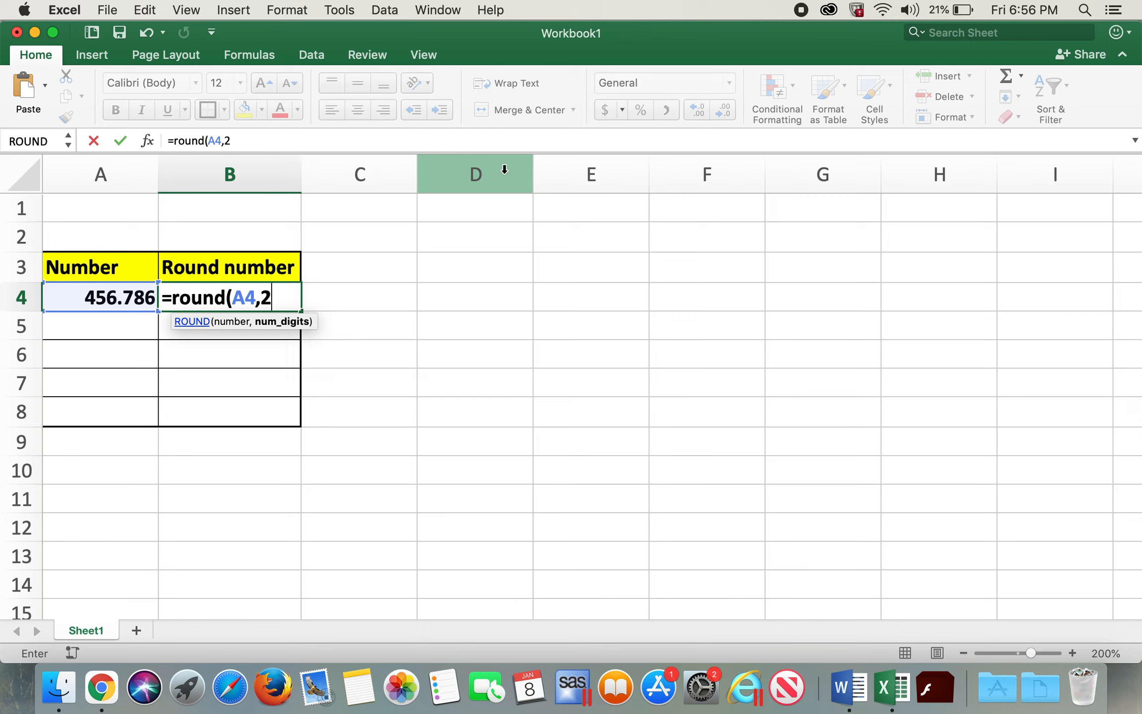
text())
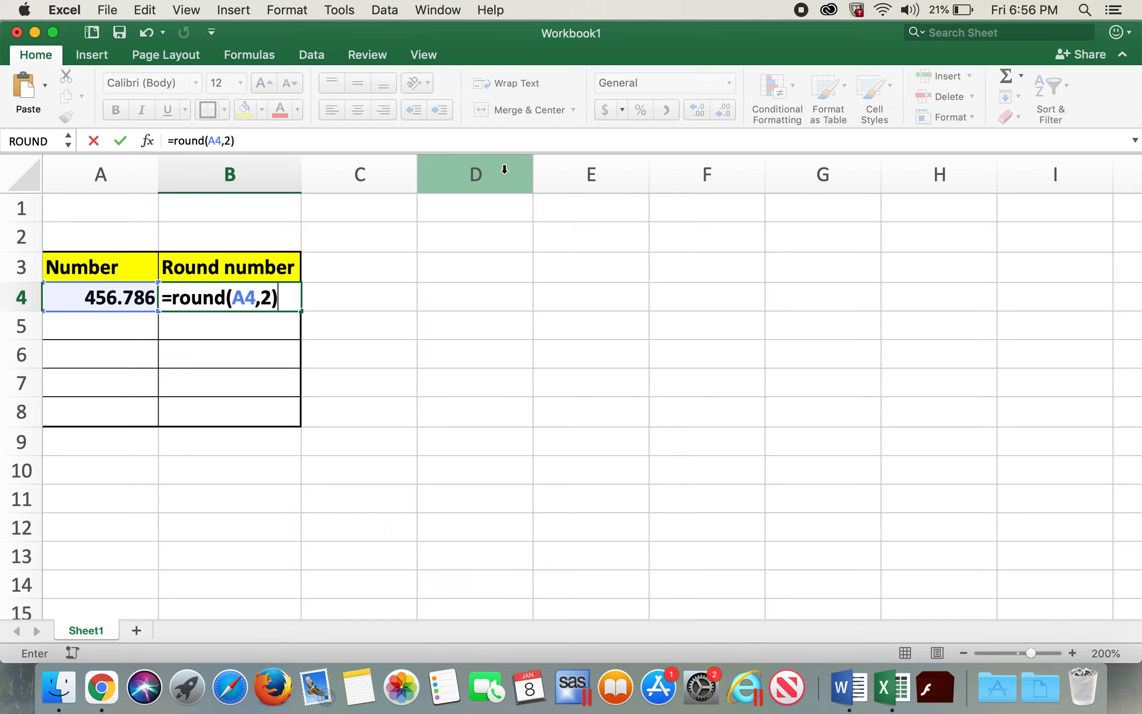
key(Return)
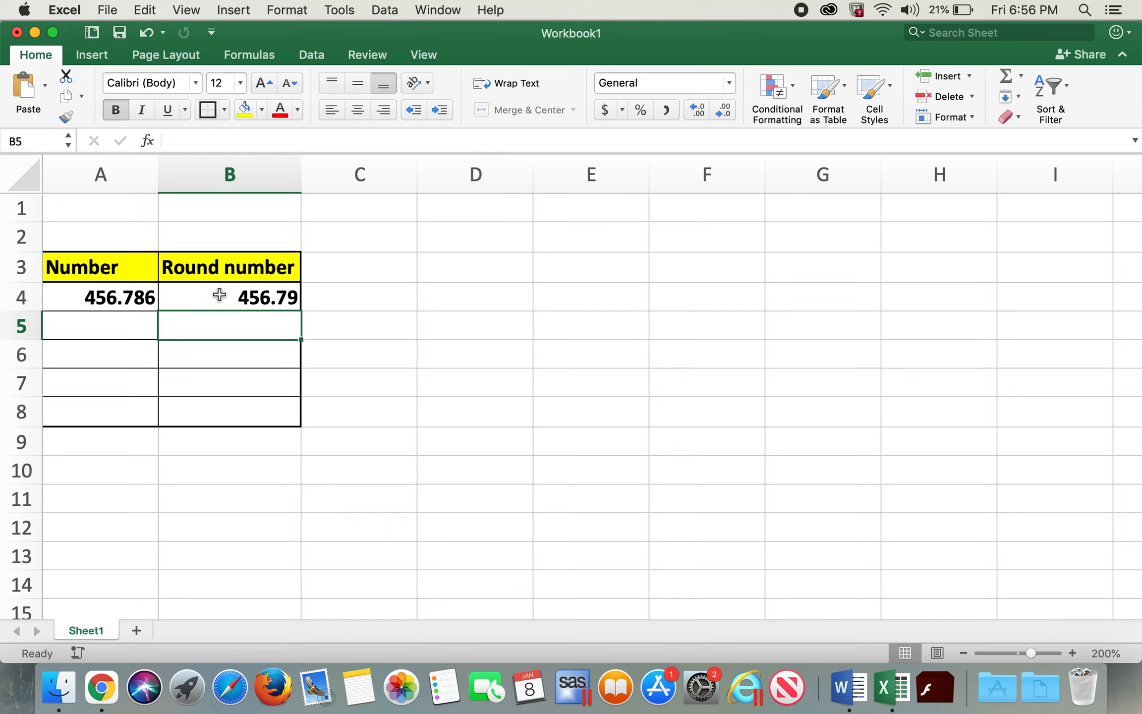
Enter =ROUND(A4,1) in B5 so 456.786 rounds to 456.8.
click(229, 296)
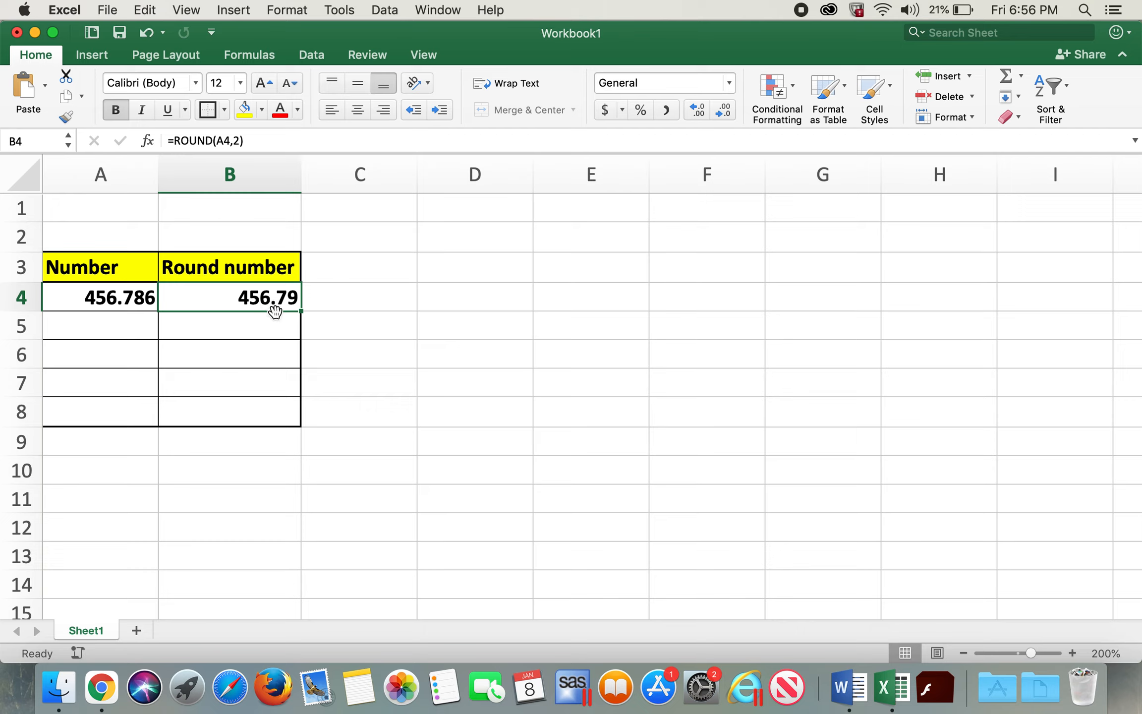
mouse_move(292, 301)
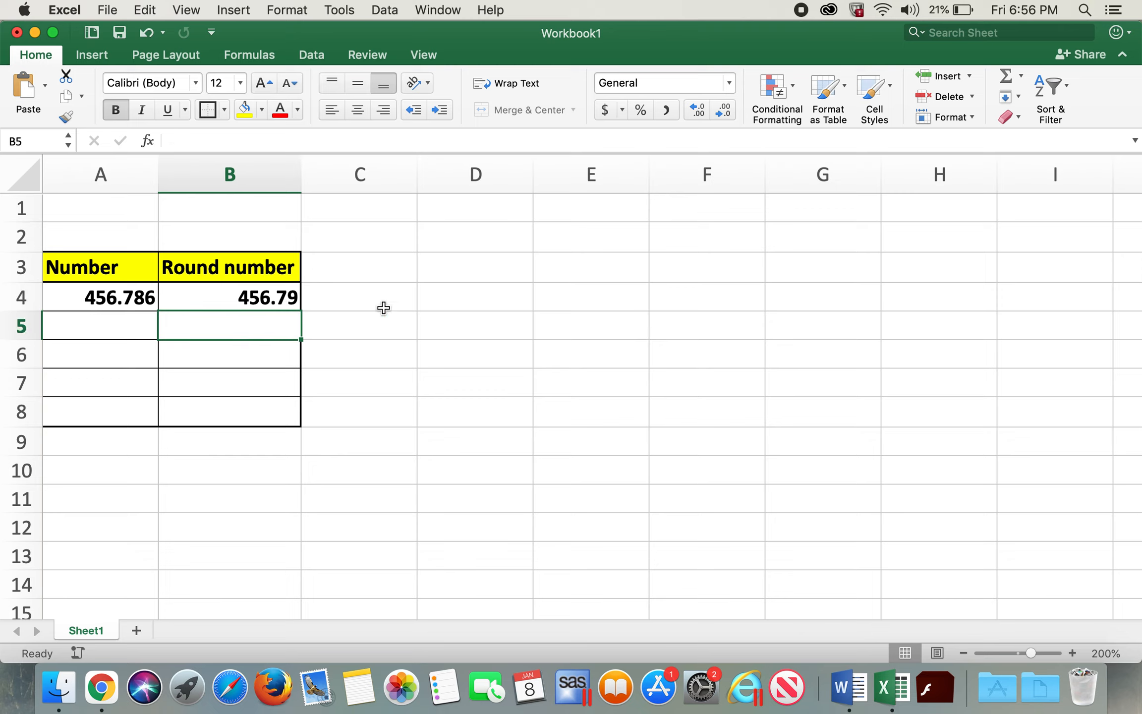
text(=)
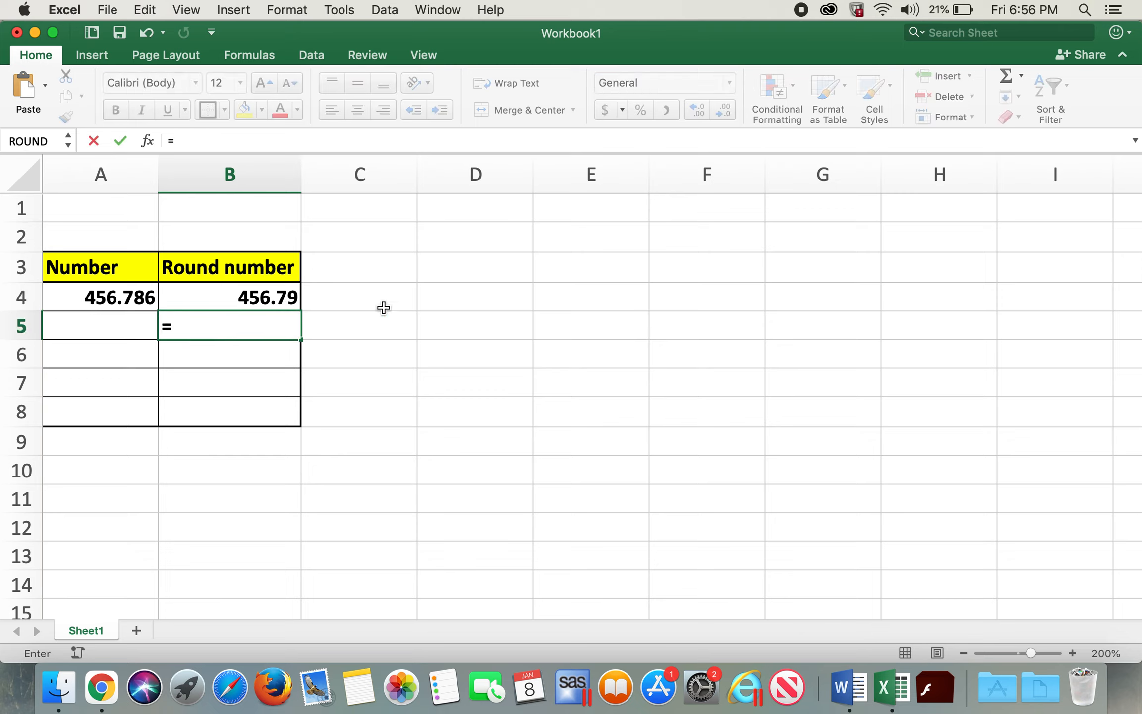
text(round()
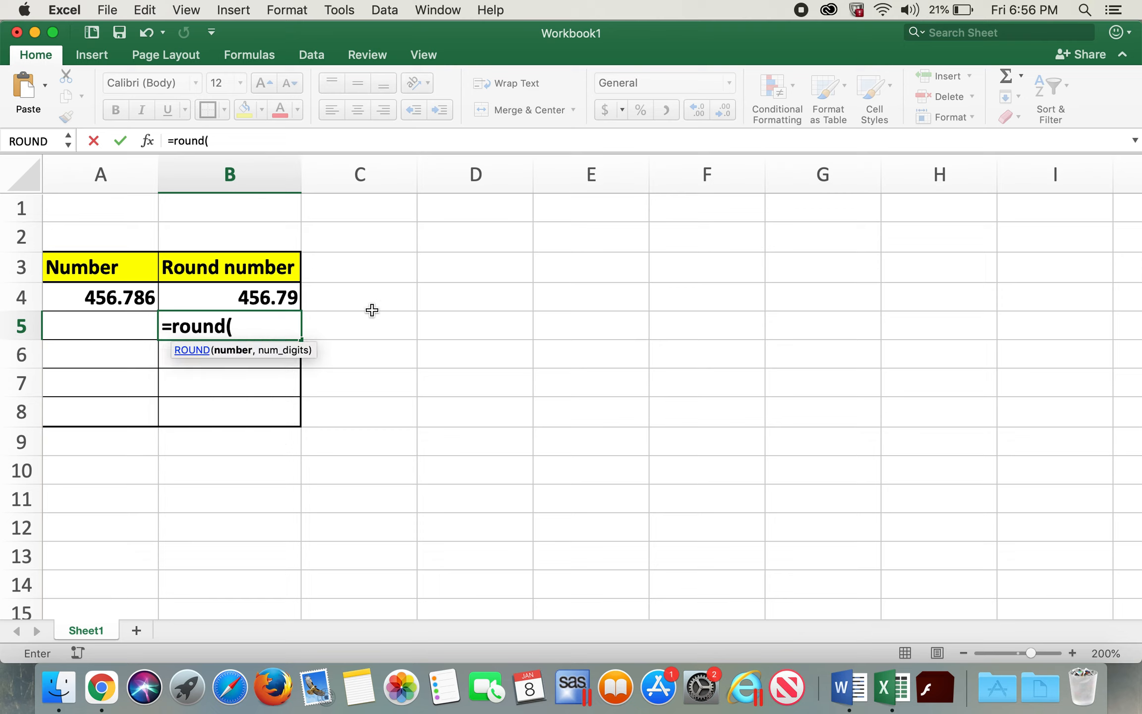
click(100, 297)
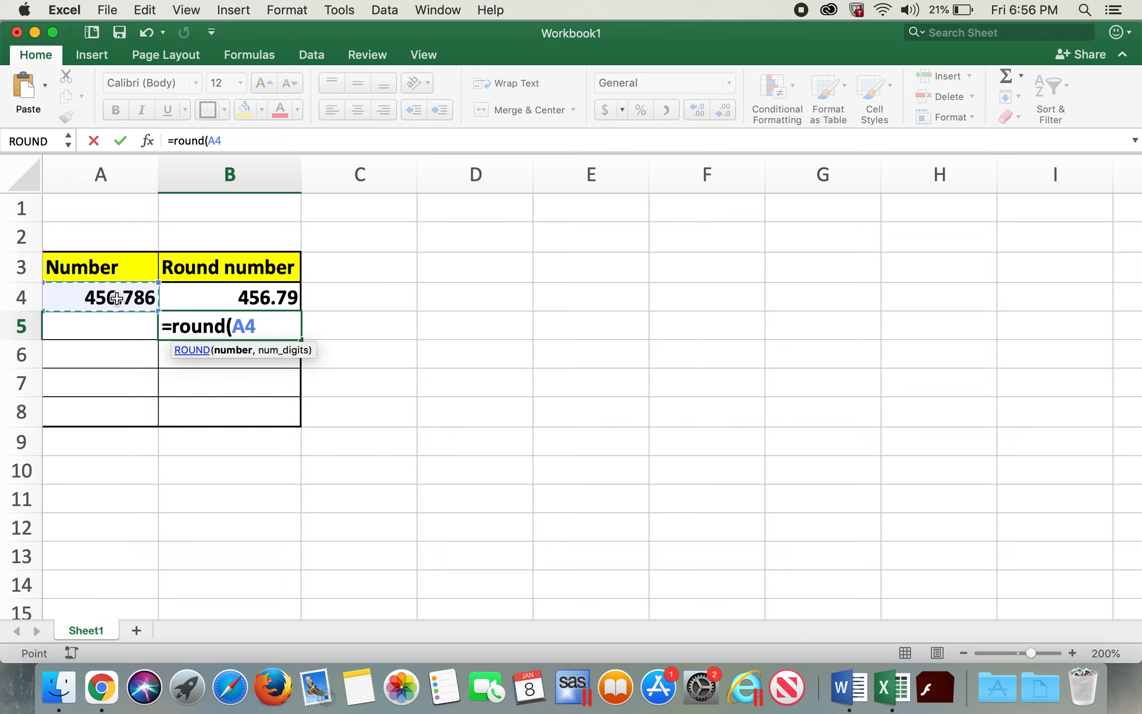
text(,1)
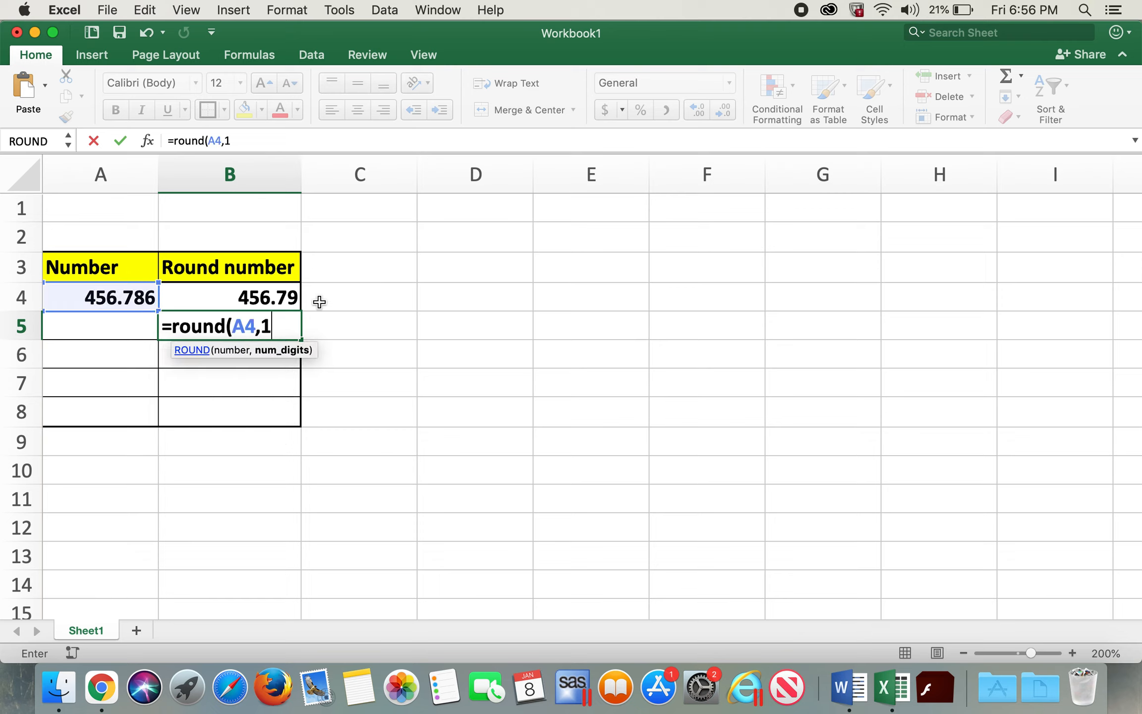
key(Return)
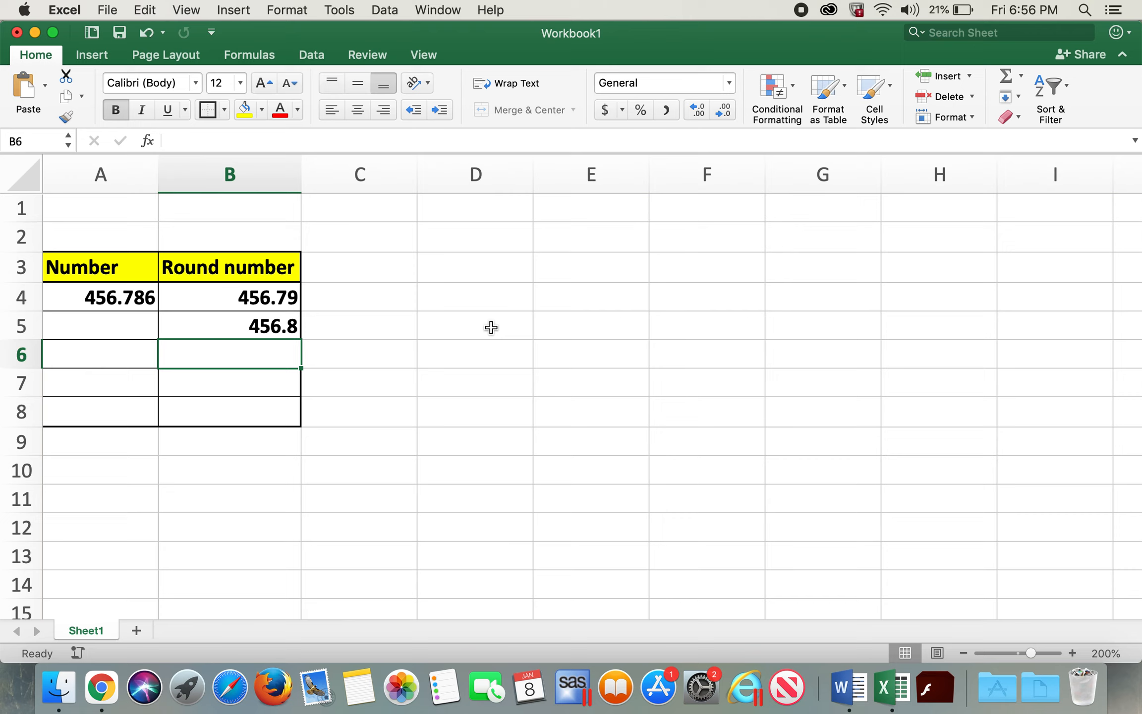
Enter =ROUND(A4,0) in B6 so 456.786 rounds to 457.
text(=)
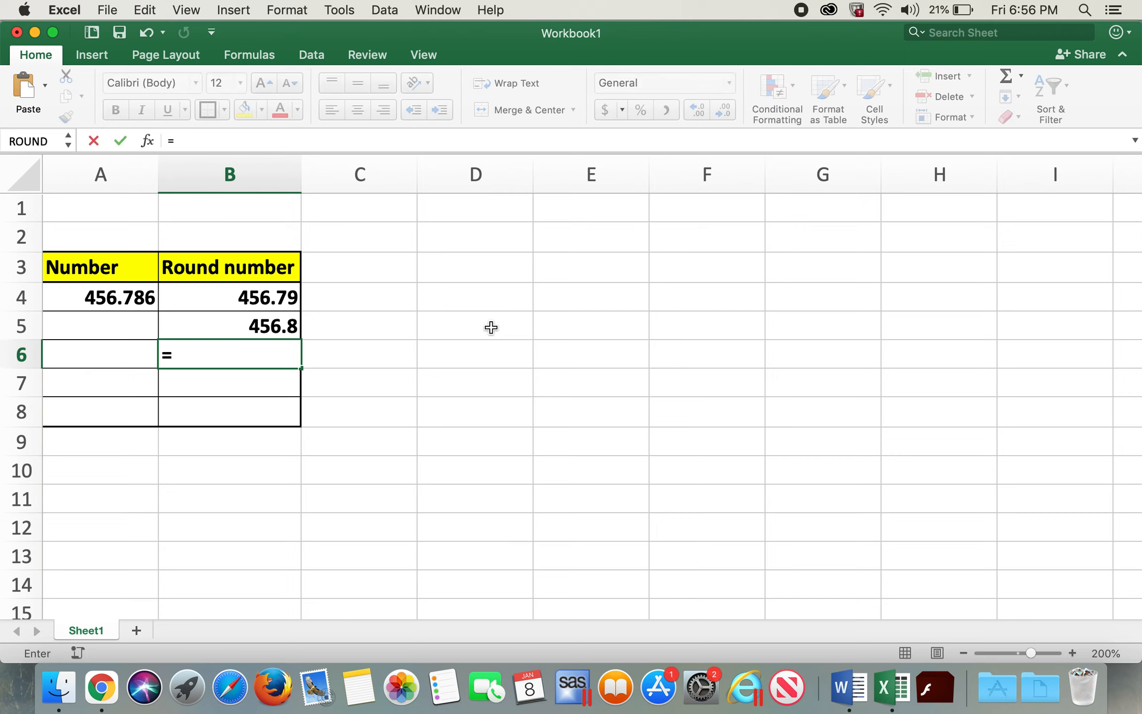
text(round()
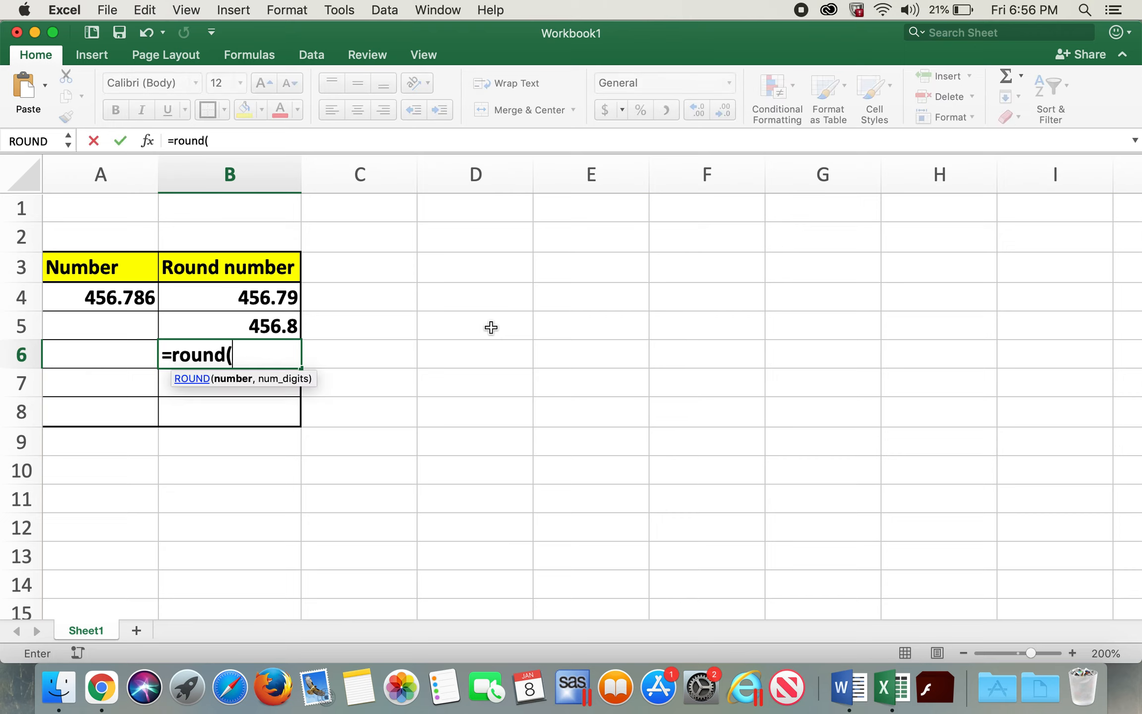
click(101, 296)
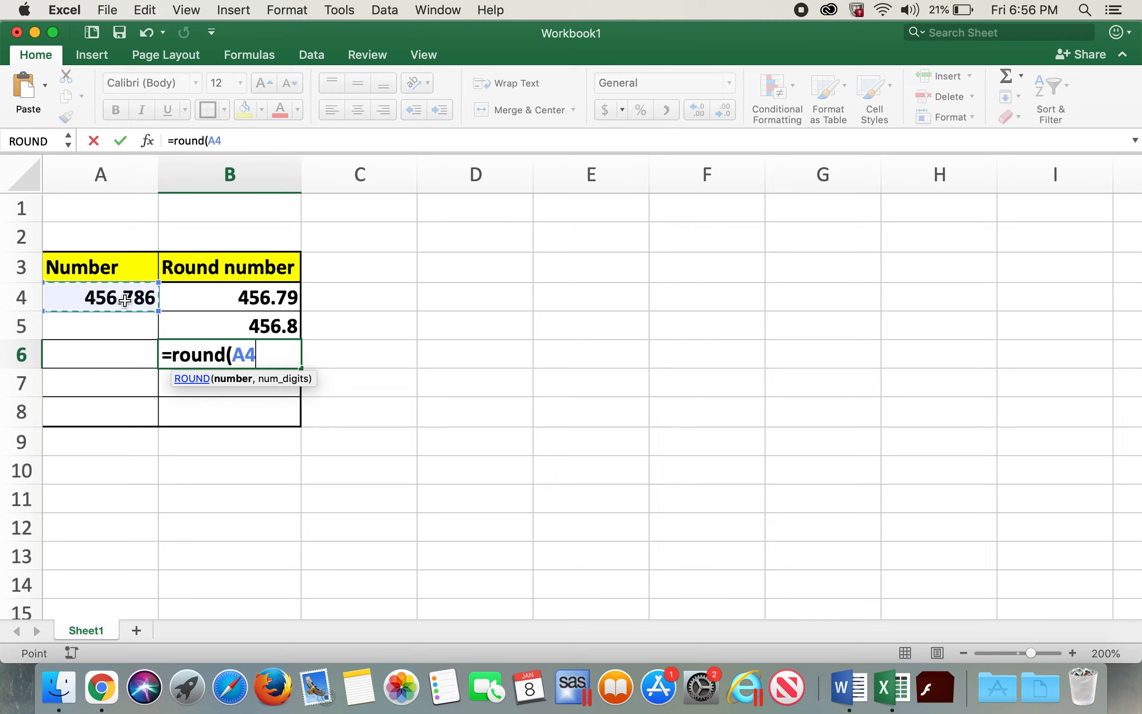
text(,)
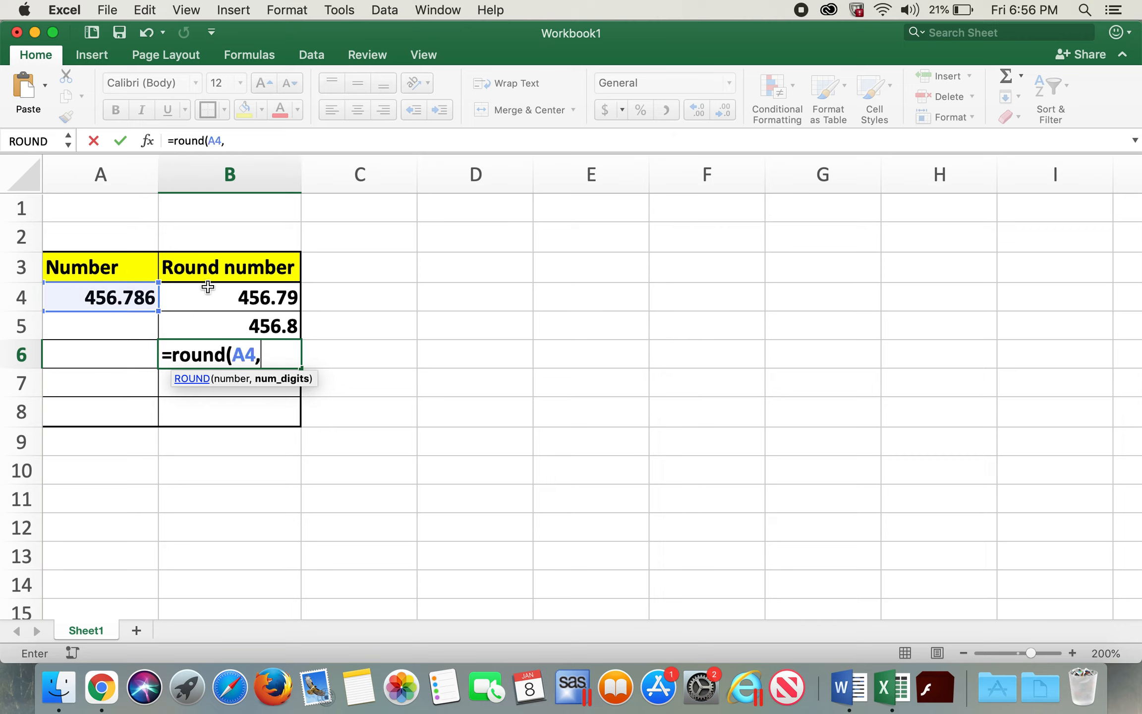
text(0))
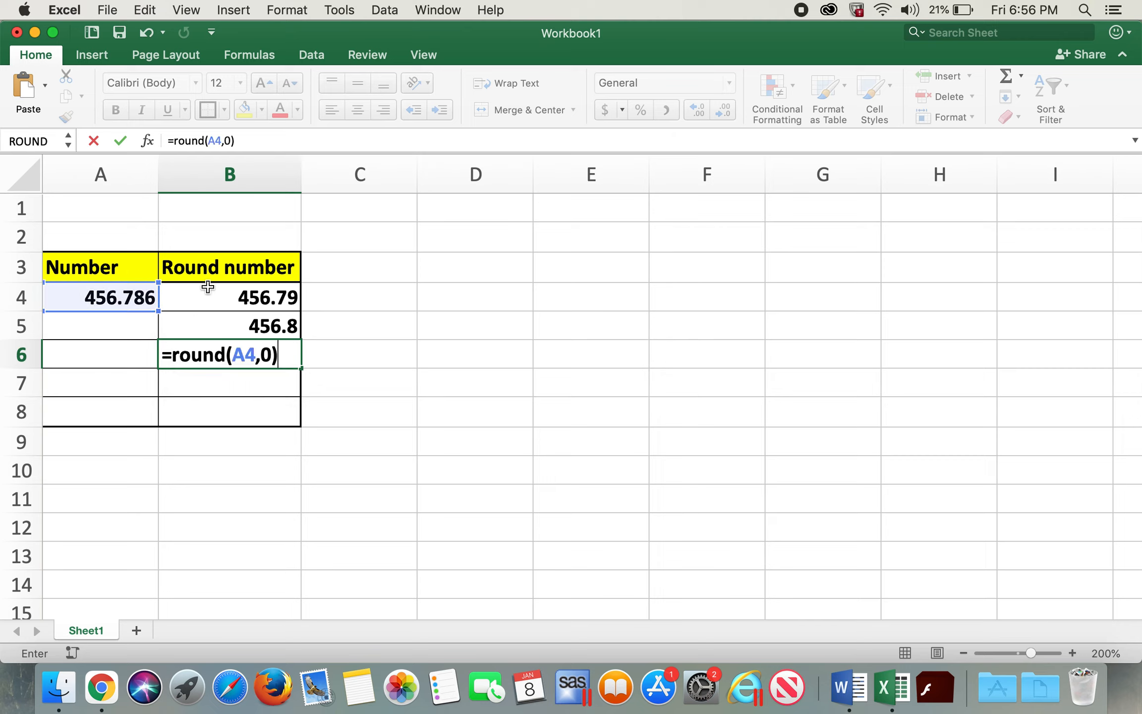
key(Return)
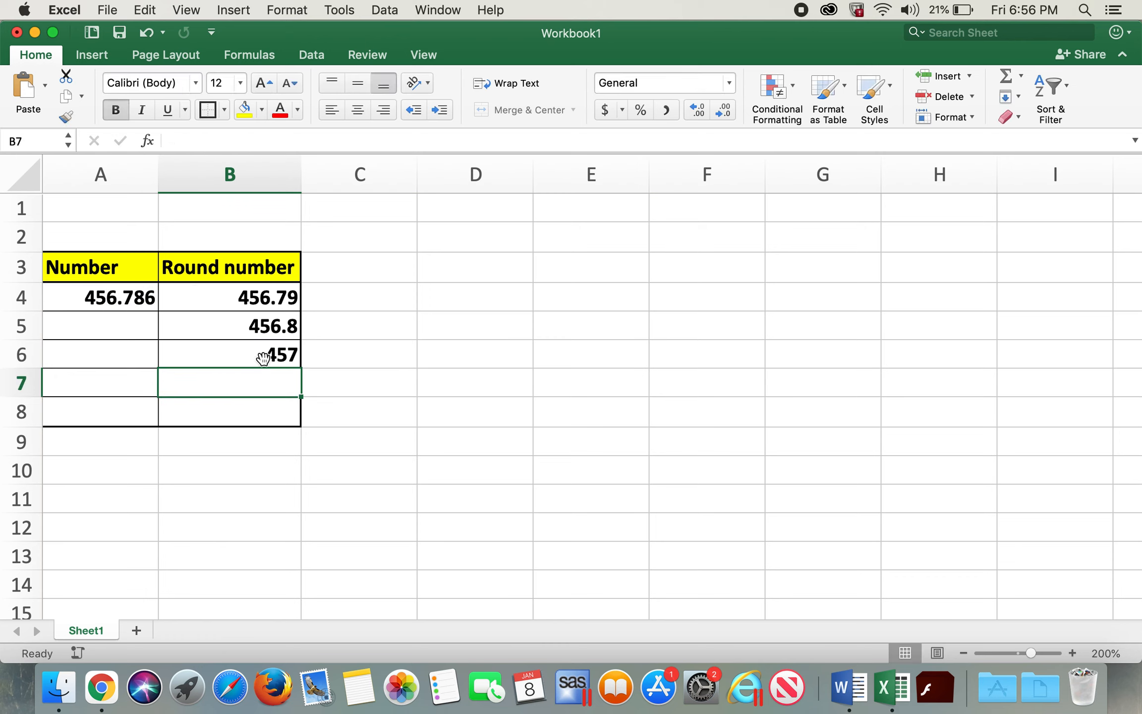
mouse_move(295, 371)
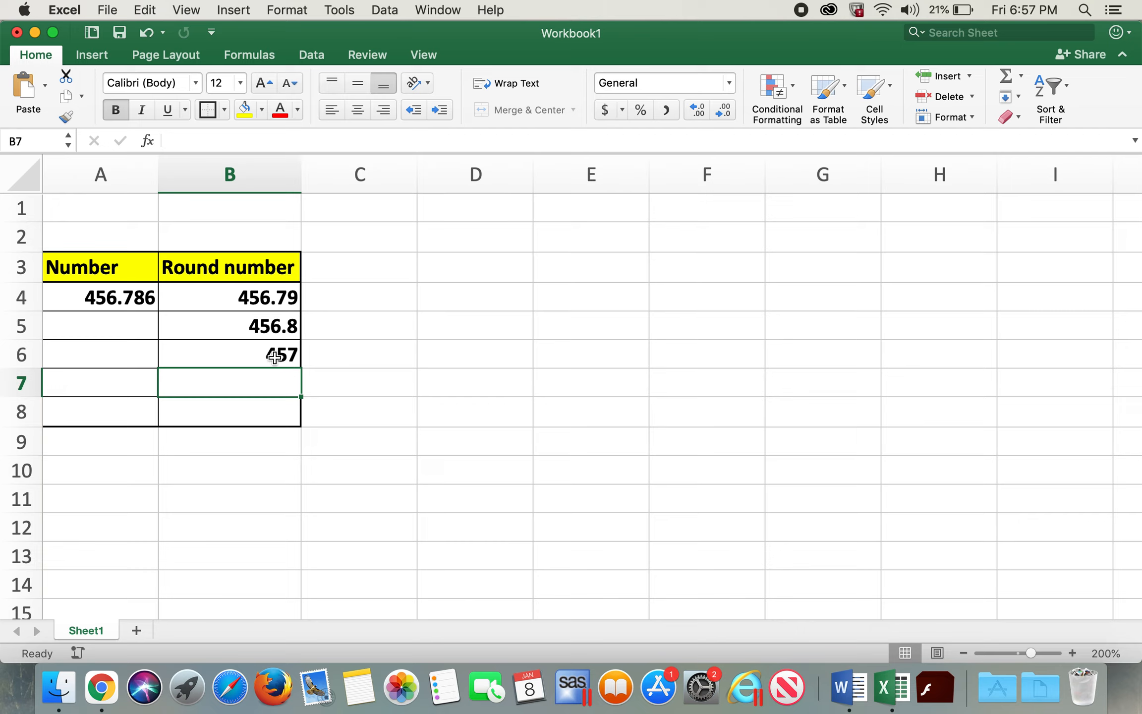
Enter =ROUND(A4,-1) in B7 so 456.786 rounds to the nearest ten, 460.
text(=round()
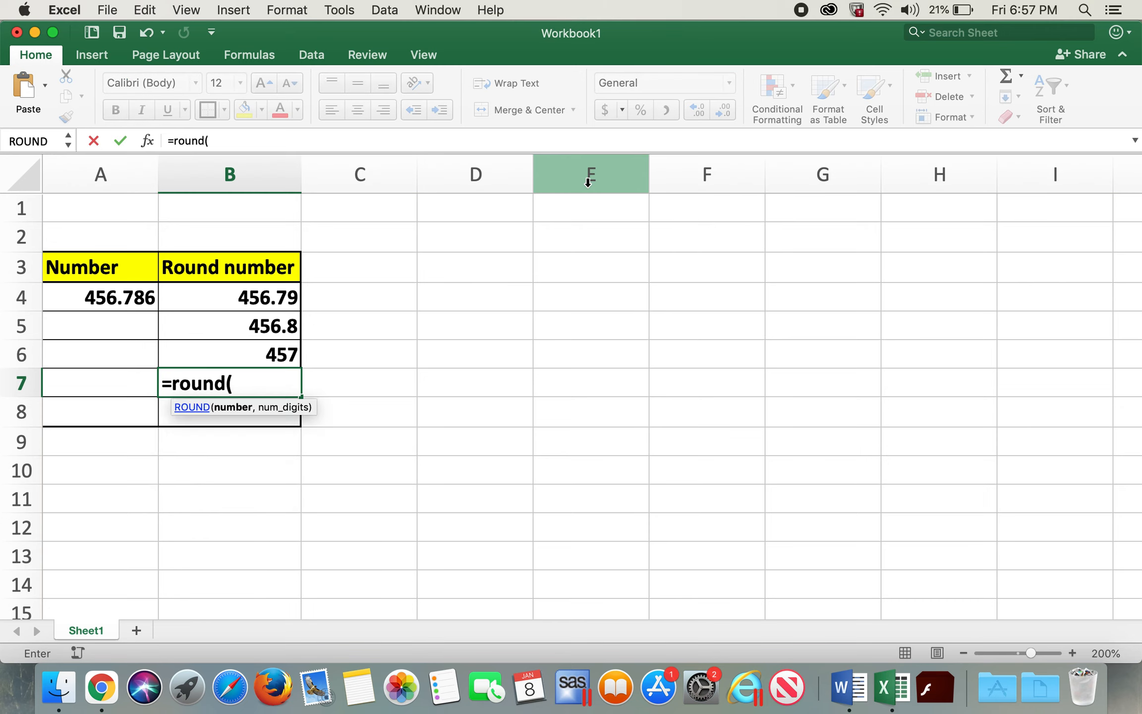
click(101, 296)
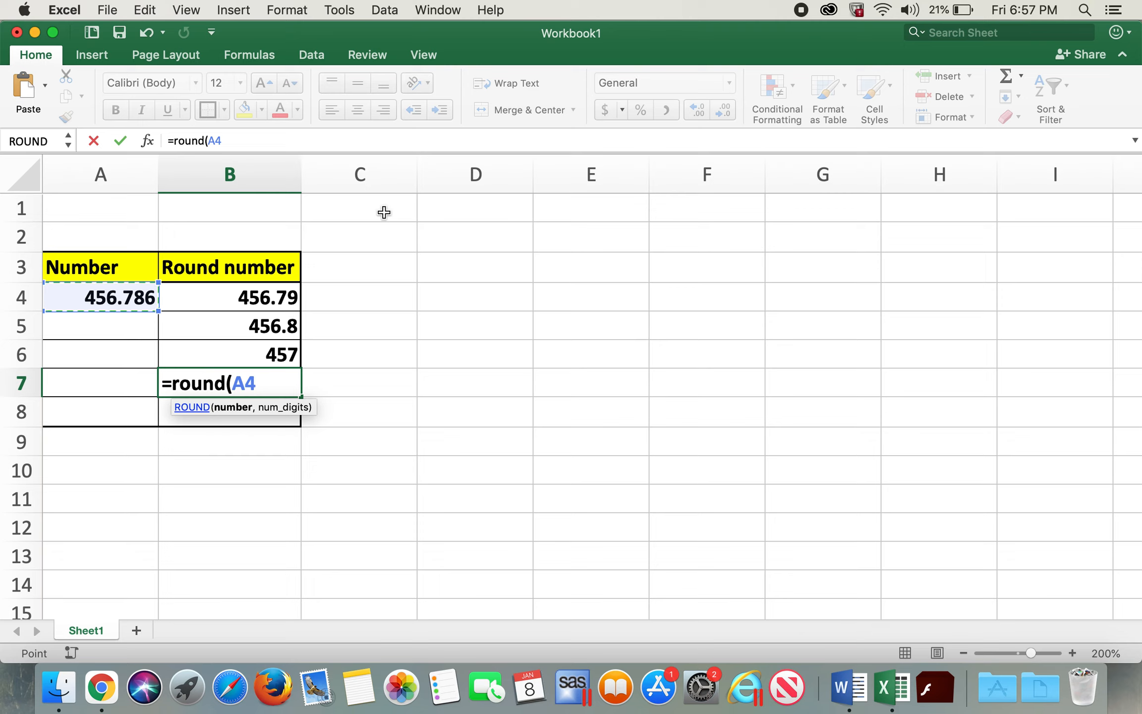
text(,-1)
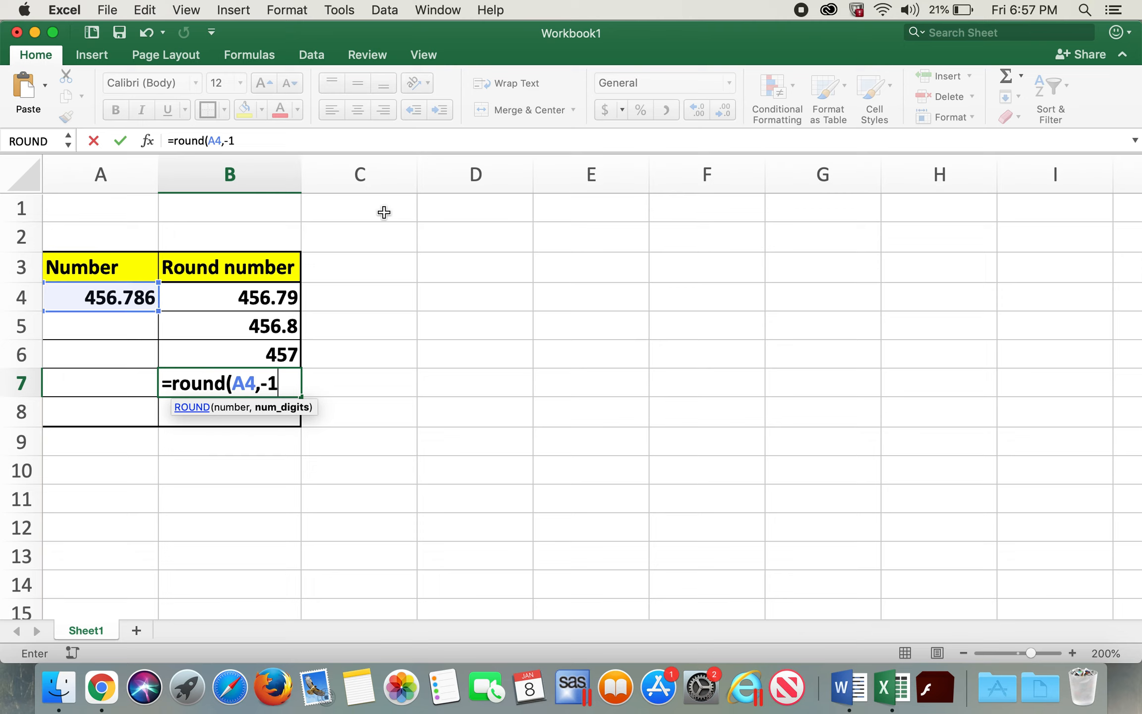
key(Return)
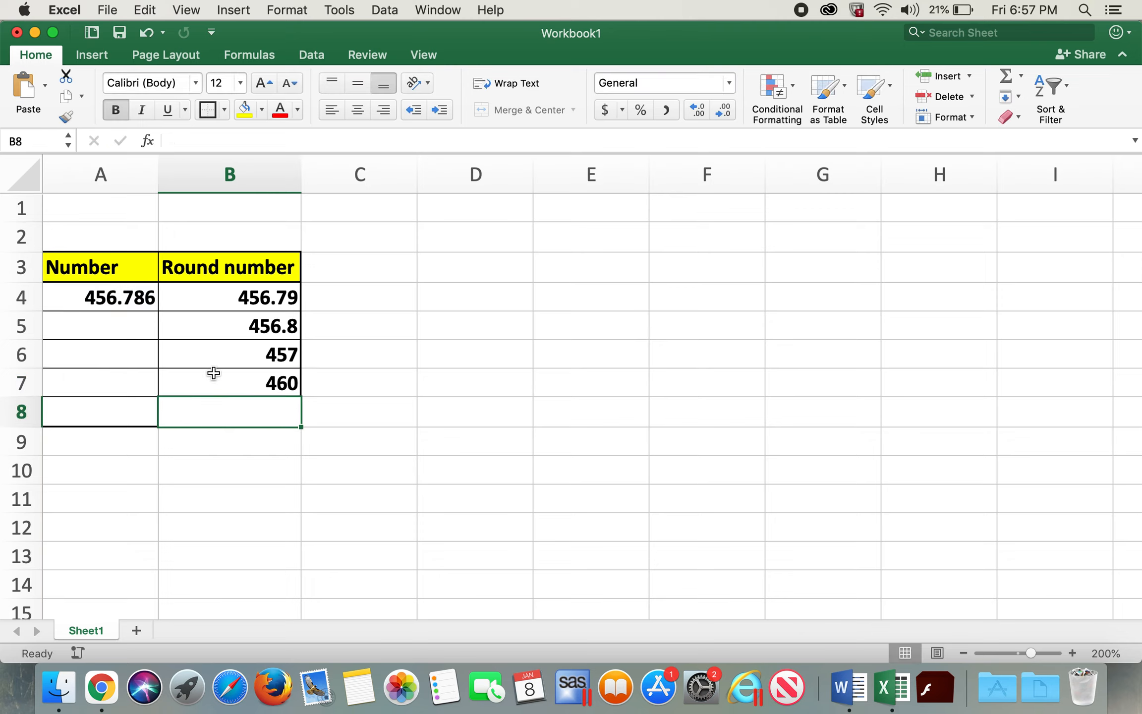
mouse_move(274, 358)
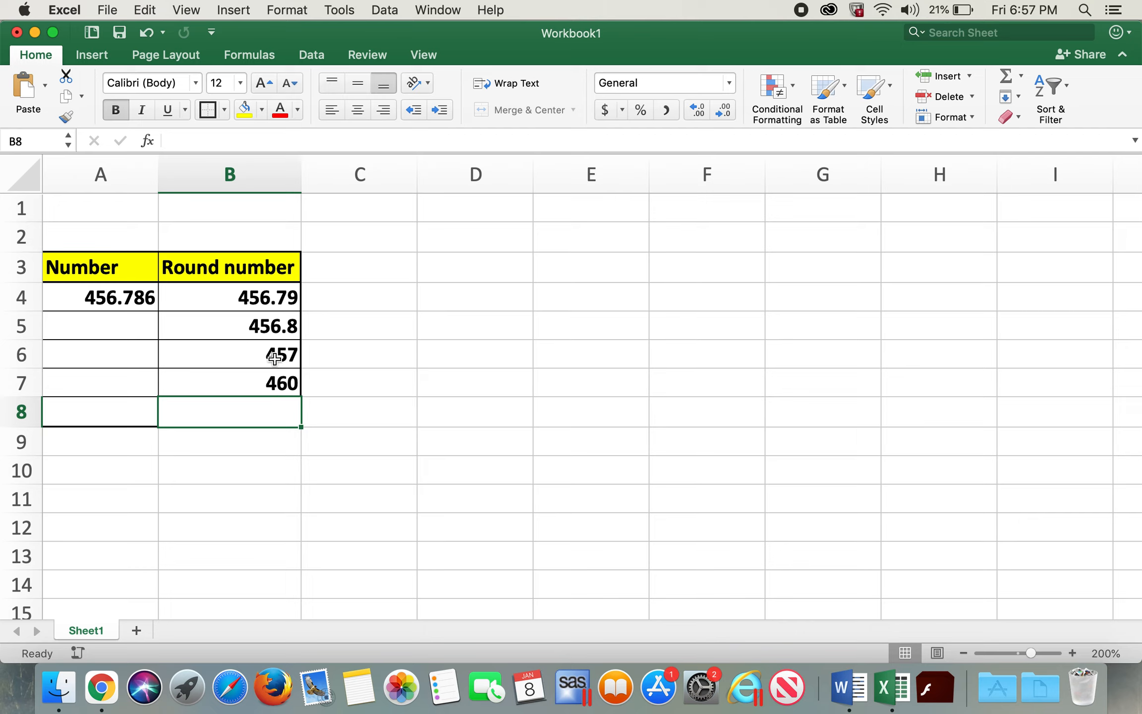
mouse_move(356, 201)
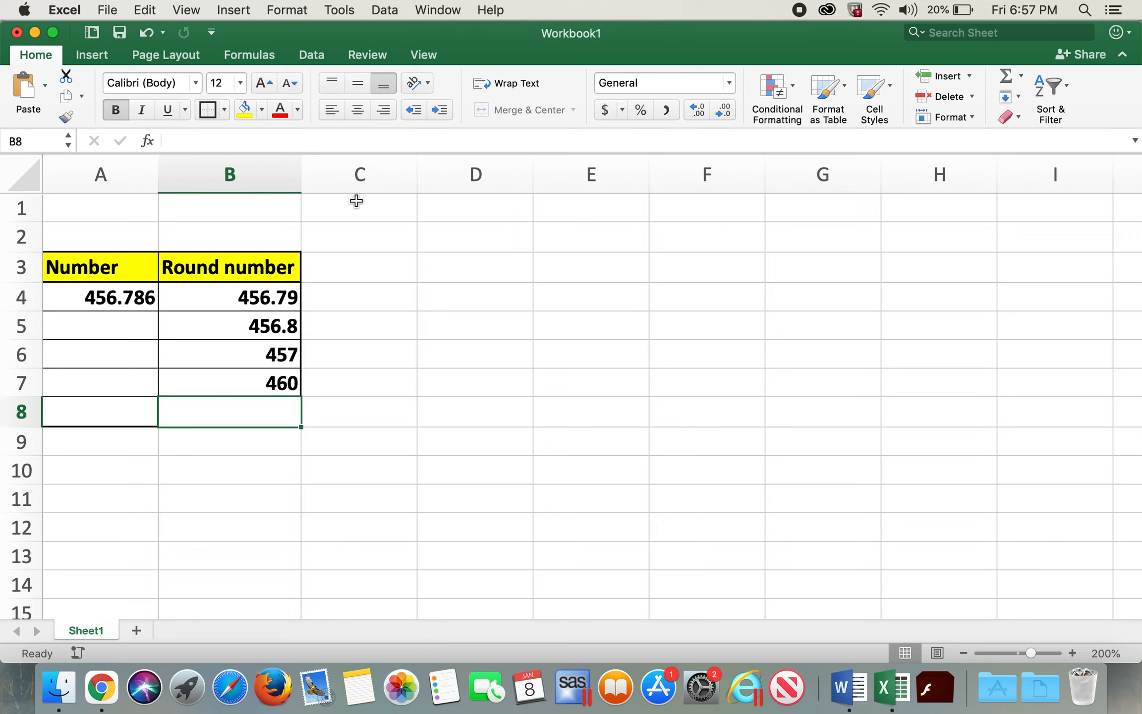
Enter =ROUND(A4,-2) in B8 so 456.786 rounds to the nearest hundred, 500.
text(=round(A4)
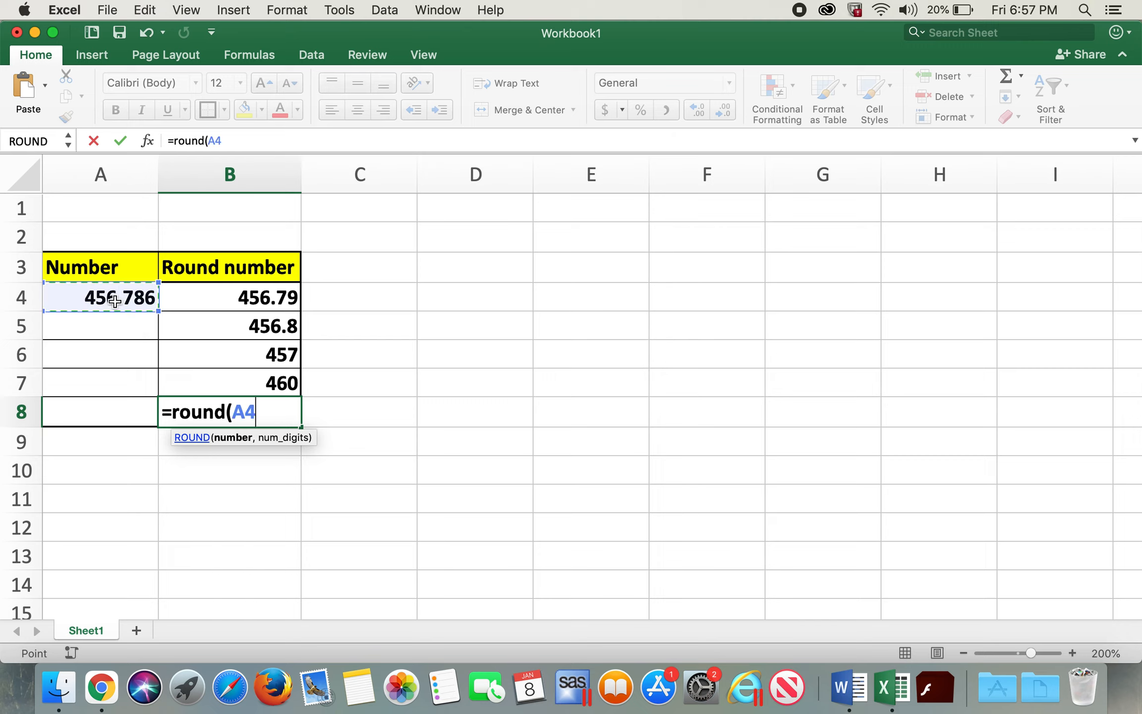
mouse_move(401, 238)
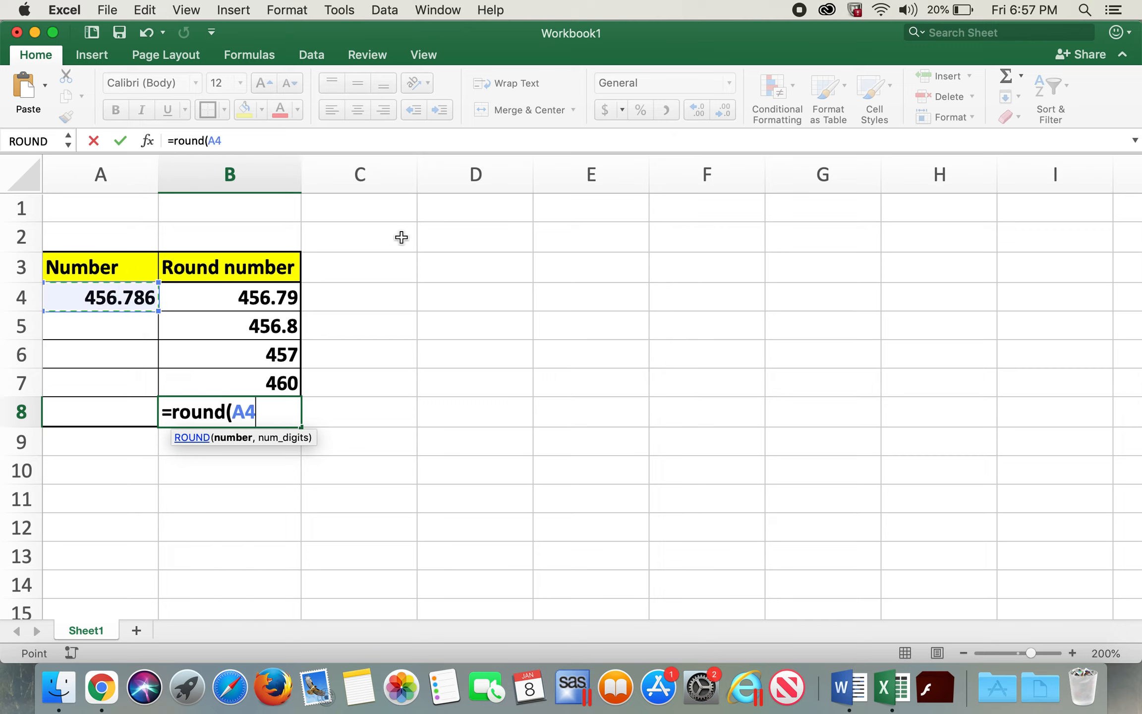
text(,-2)
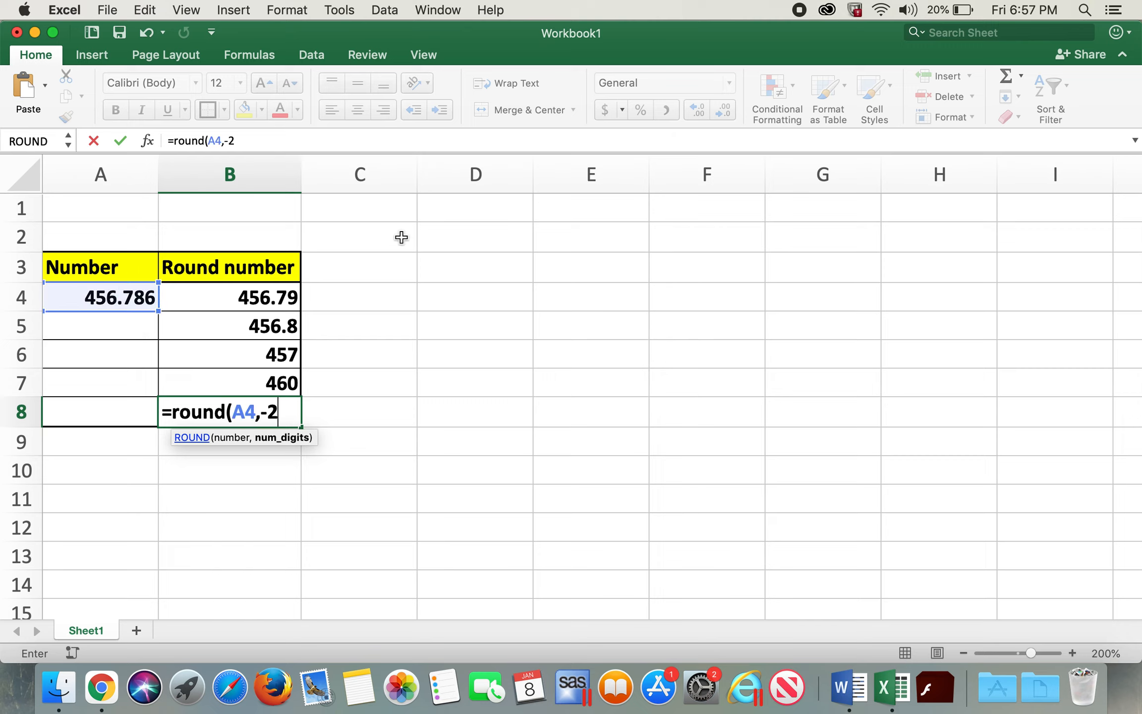
key(Return)
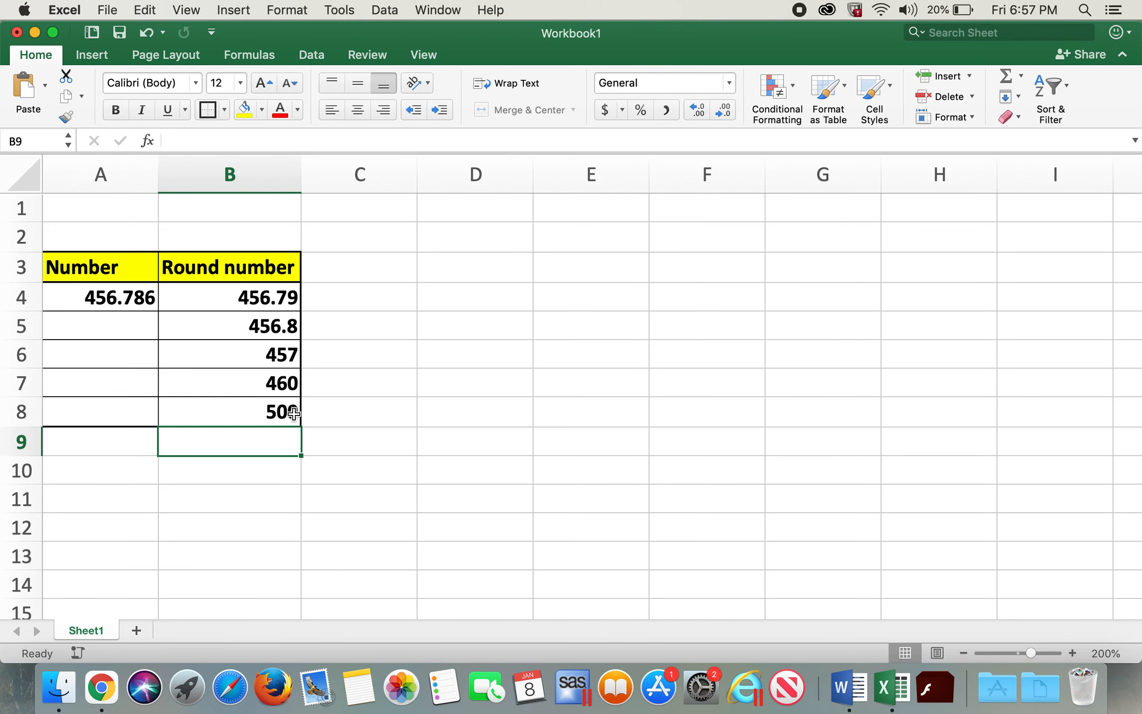
click(591, 411)
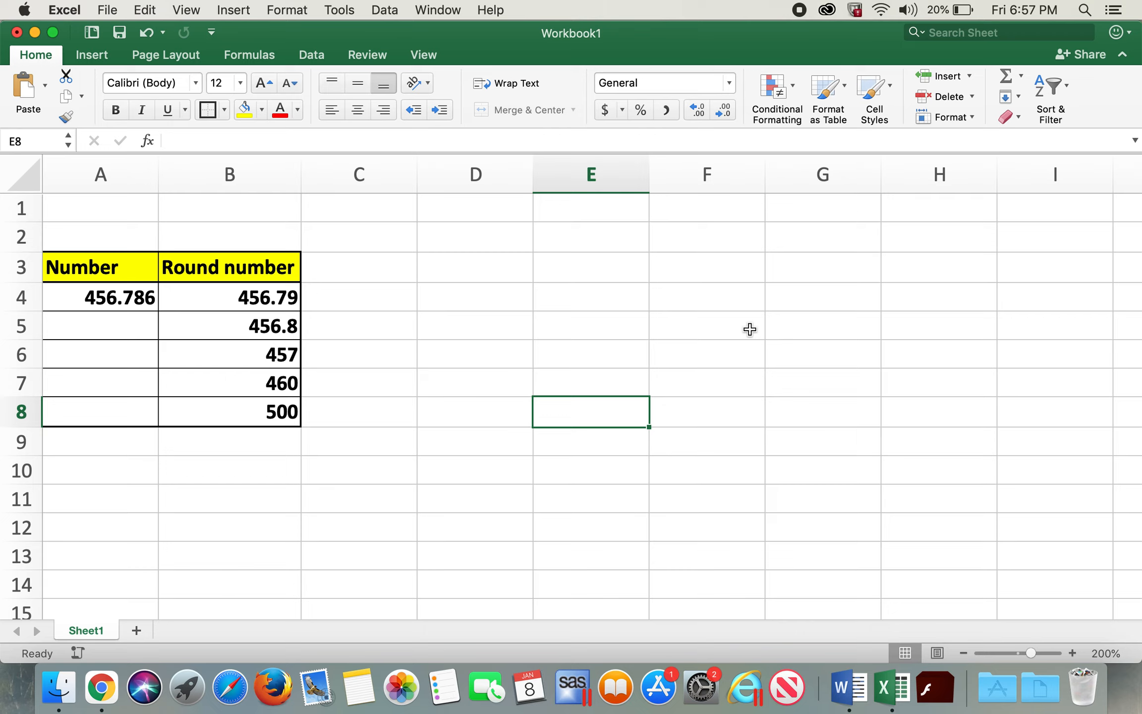
mouse_move(796, 24)
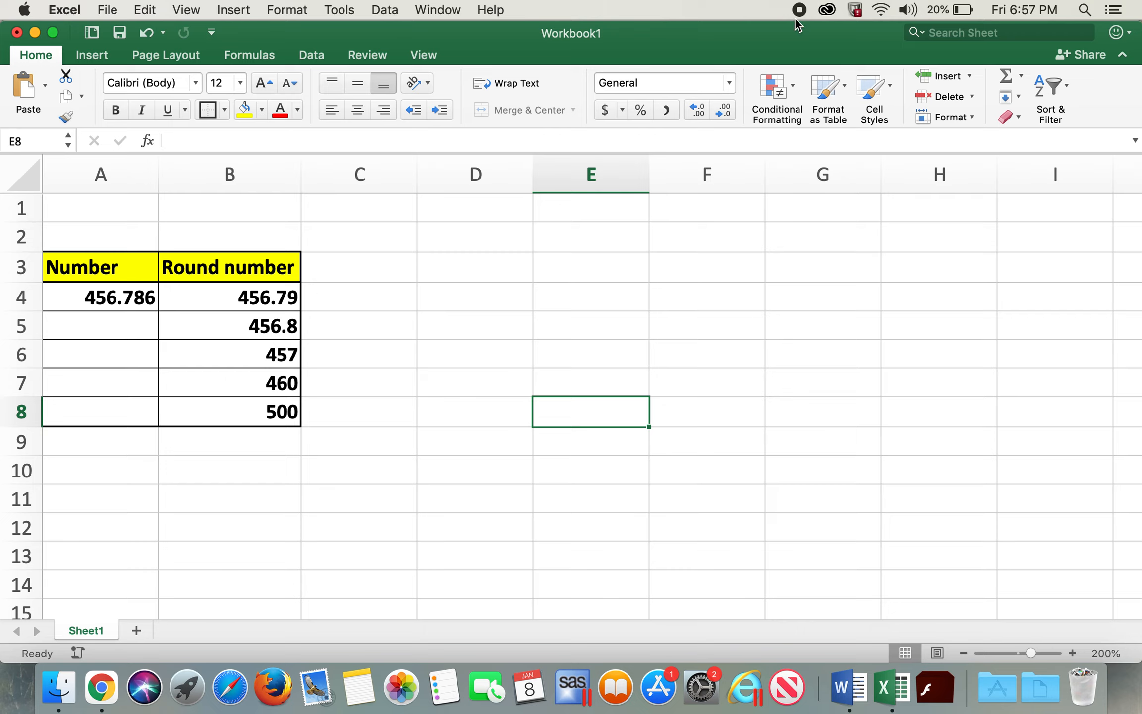